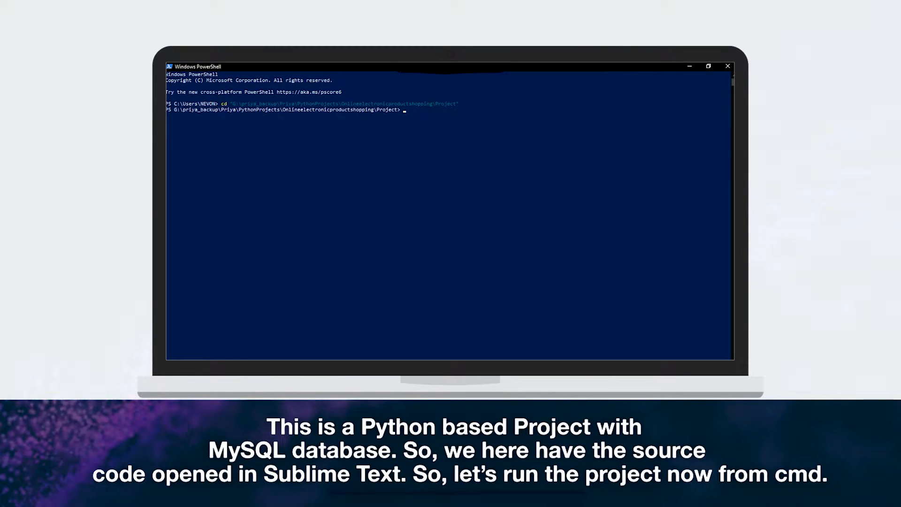
Run python manage.py runserver in the project folder to bring up the login page.
type("python manag")
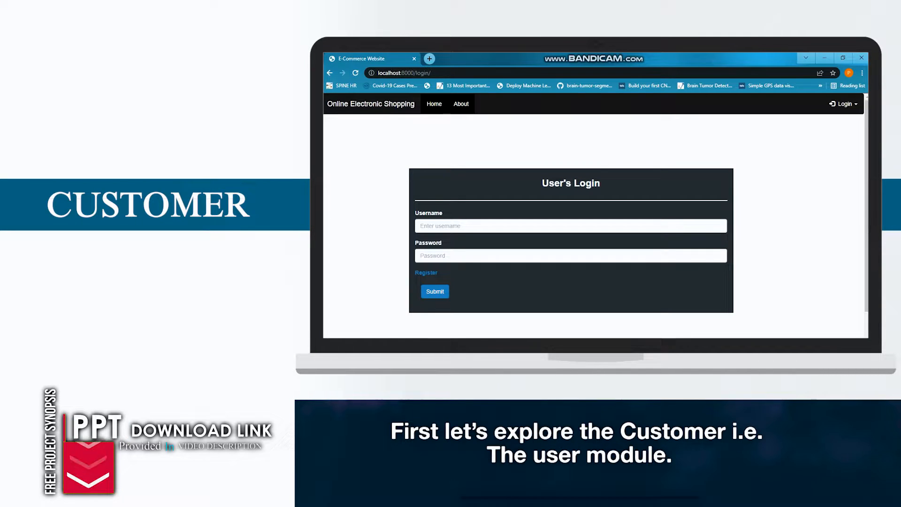
Sign in as customer test and view the Philips HD LED Smart TV details.
left_click(571, 225)
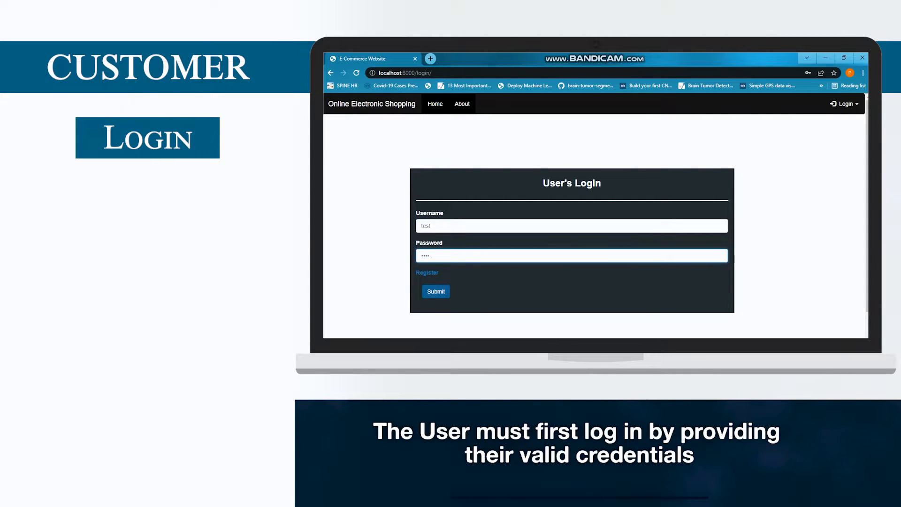
left_click(436, 291)
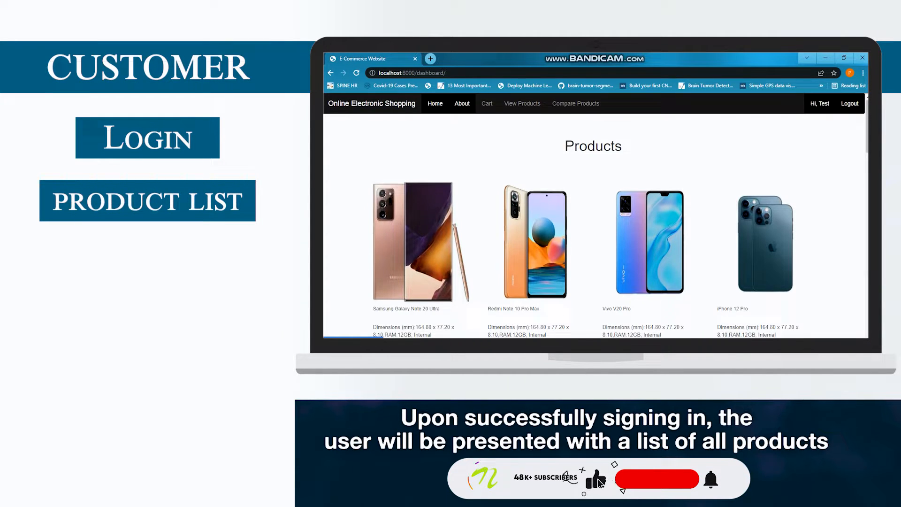
scroll("down", 3)
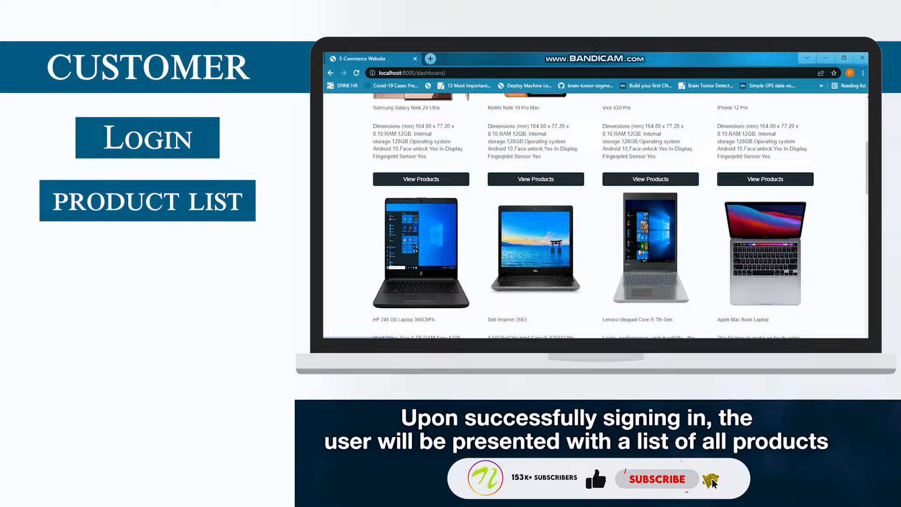
left_click(764, 178)
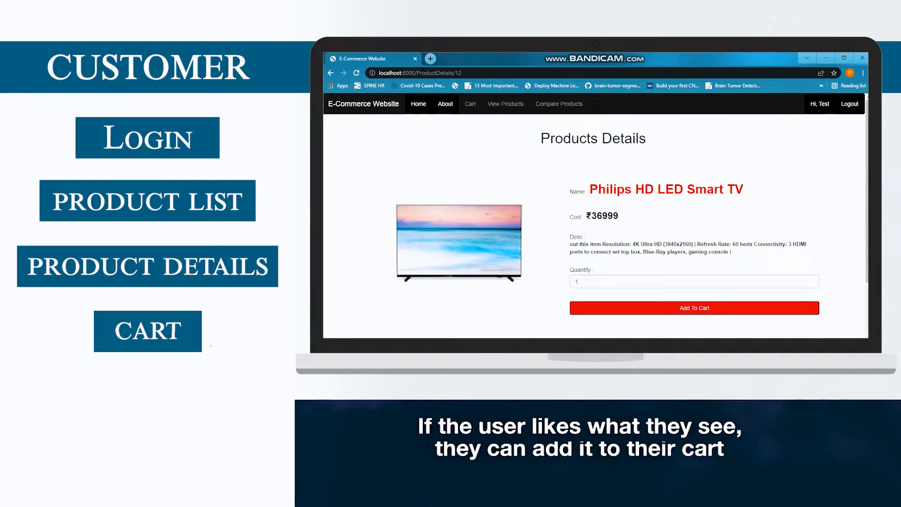
Add the Philips TV to the cart and pay with card number 12345678, CVV 21.
left_click(693, 308)
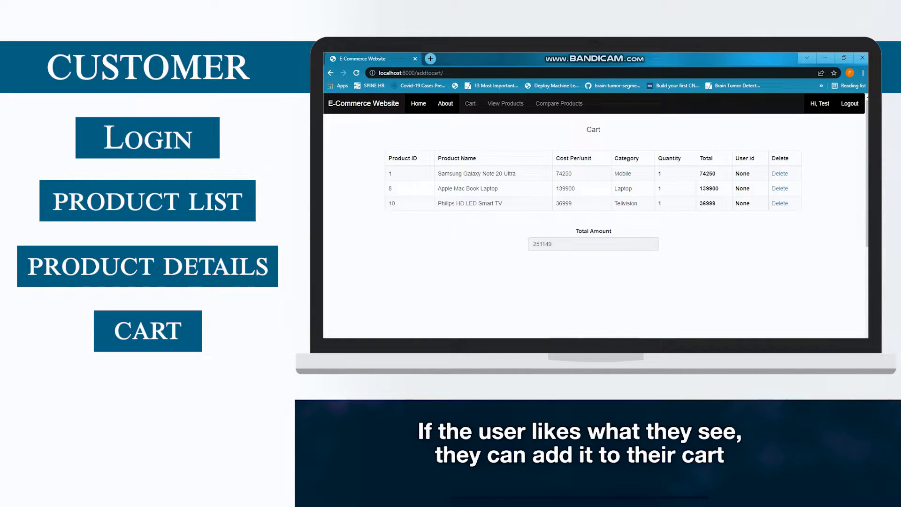
type("12345678")
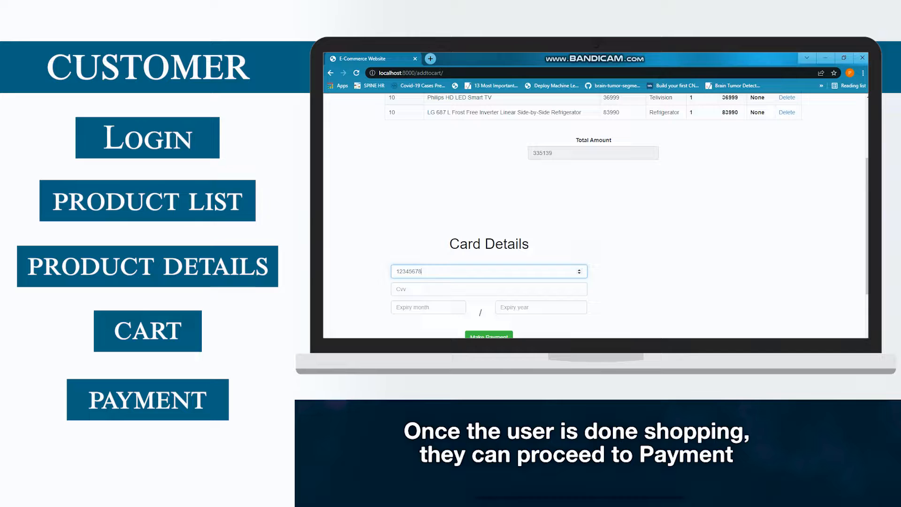
type("21")
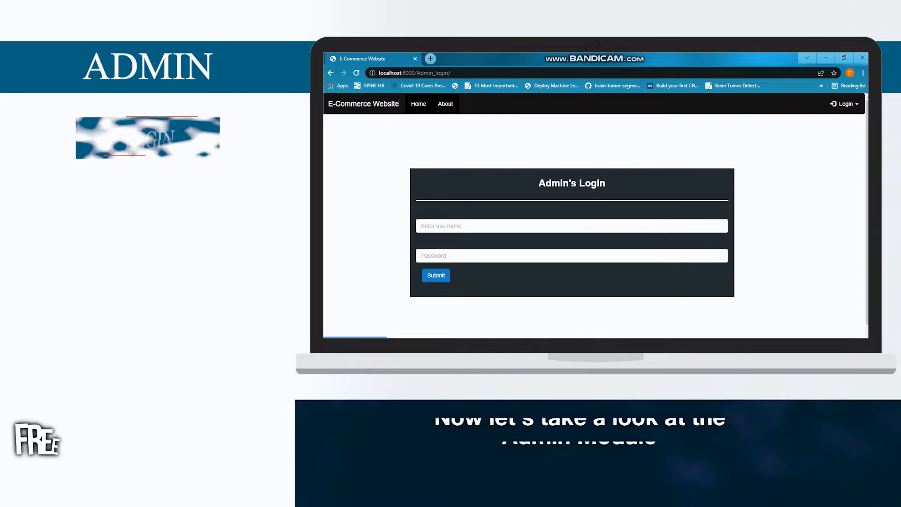
Sign in as Admin and view the customer orders showing one Ordered transaction.
left_click(572, 225)
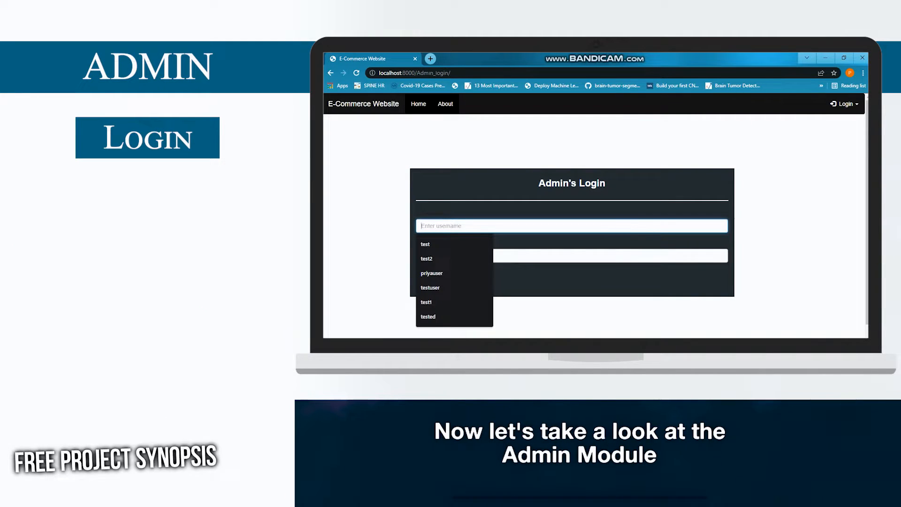
type("Admin")
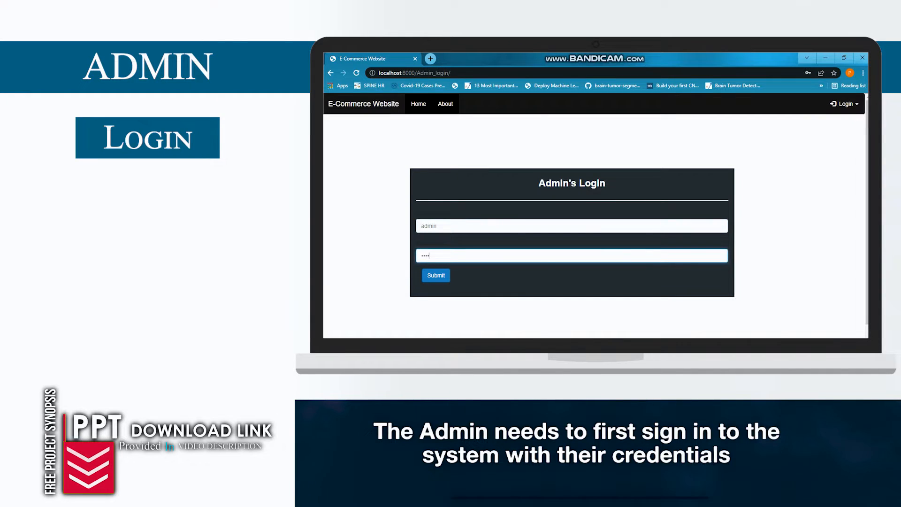
left_click(435, 275)
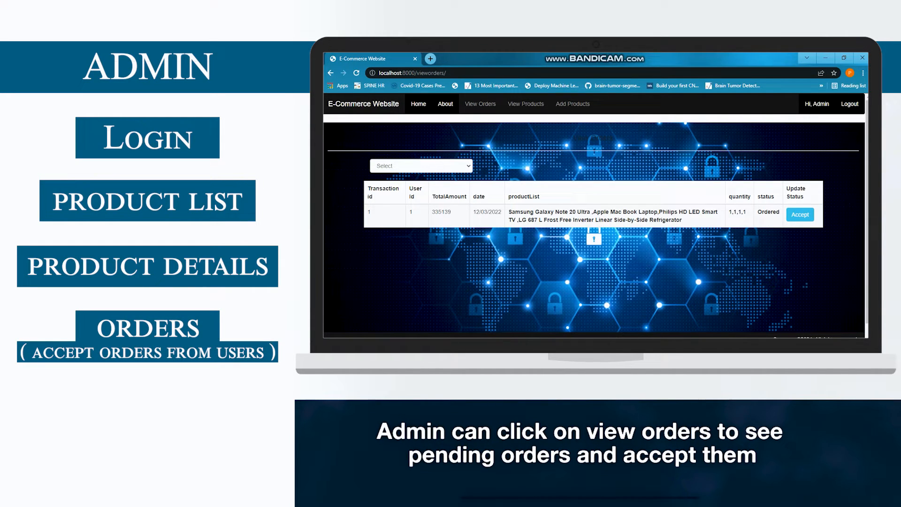
Accept the pending order and start a new Lenovo product in the add-product form.
left_click(800, 214)
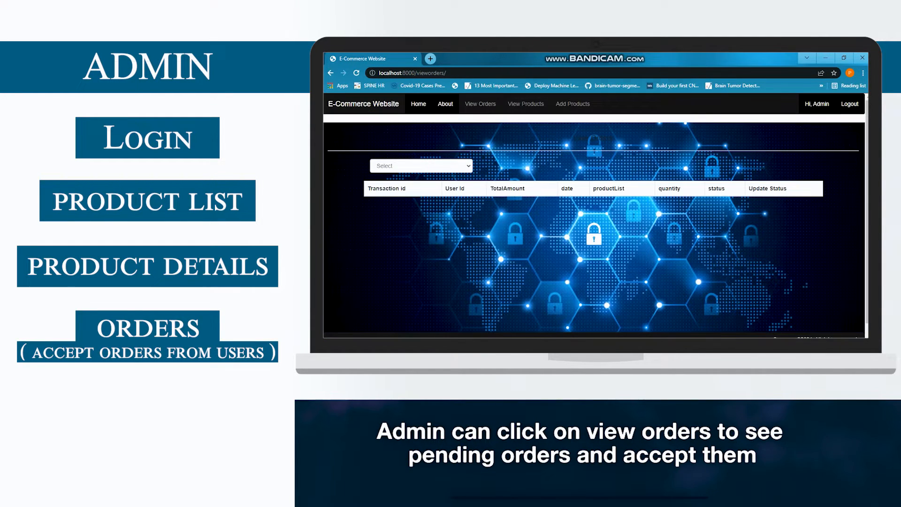
left_click(572, 104)
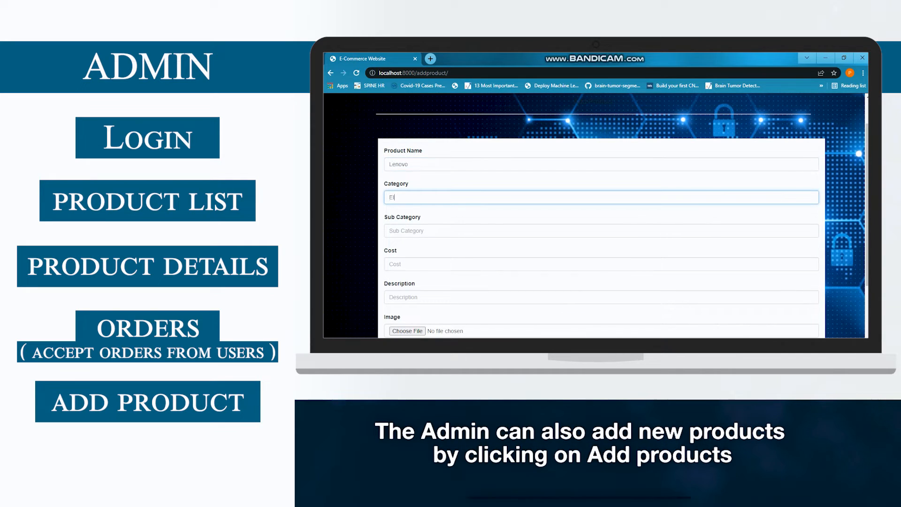